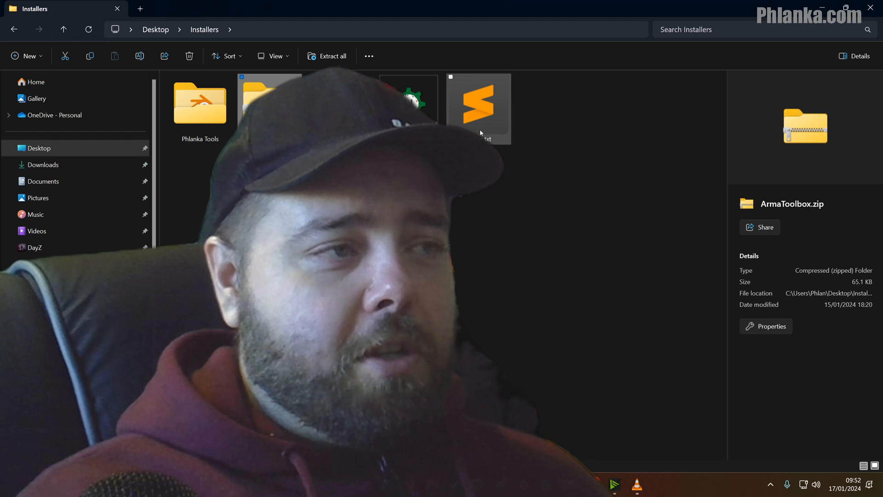
- Open Notes.txt from the Installers folder to reach the Blender download link
{"action": "double_click", "coordinate": [477, 109]}
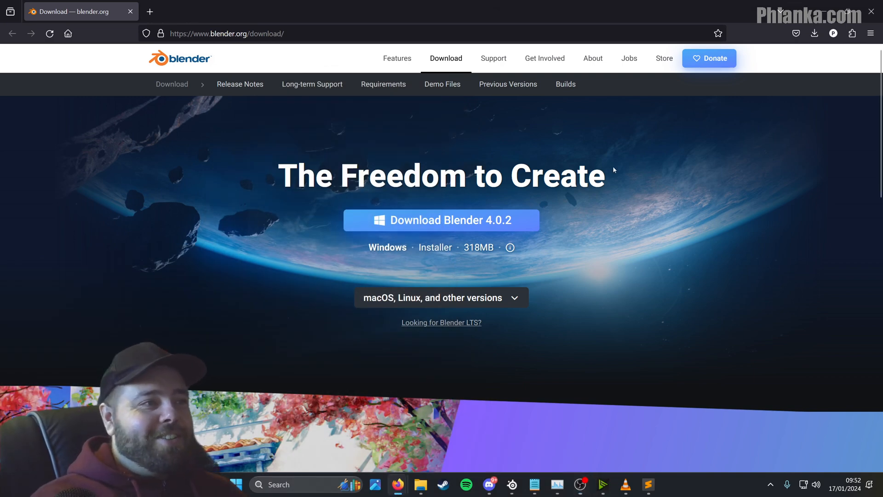
- Return to Notes.txt and scroll down to the Mikero's Tools download link
{"action": "left_click", "coordinate": [648, 484]}
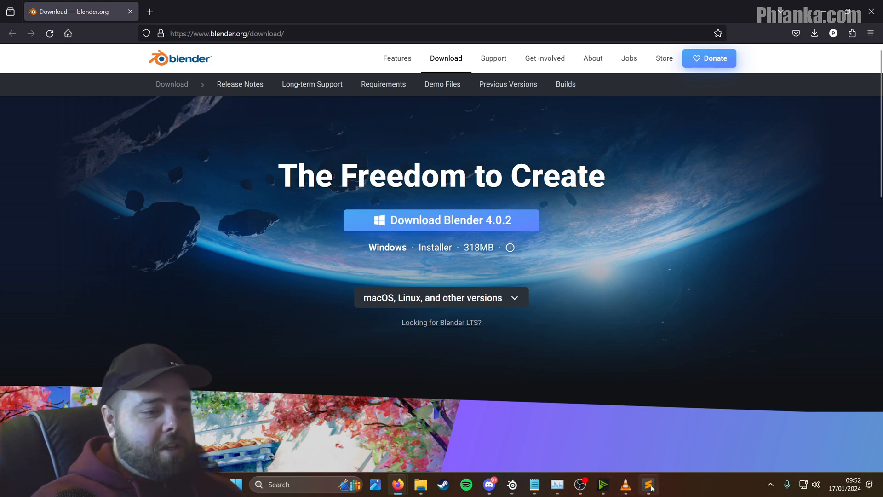
{"action": "left_click", "coordinate": [647, 485]}
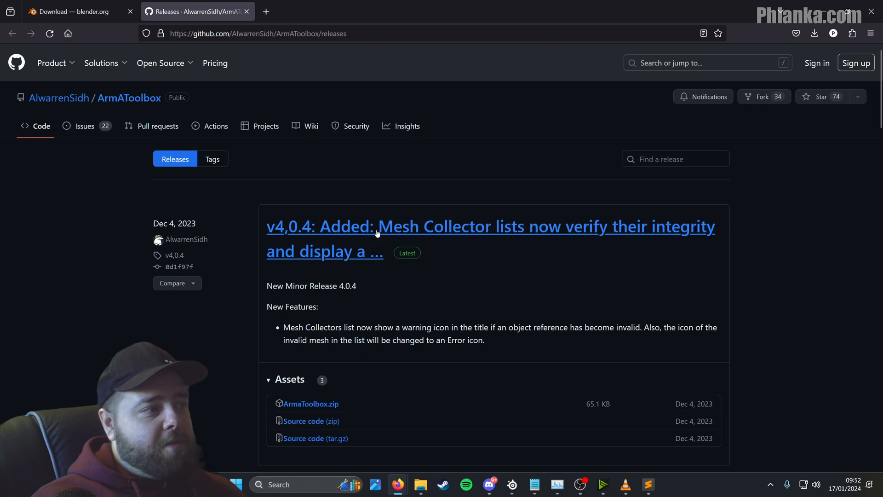
{"action": "scroll", "scroll_direction": "down", "scroll_amount": 3}
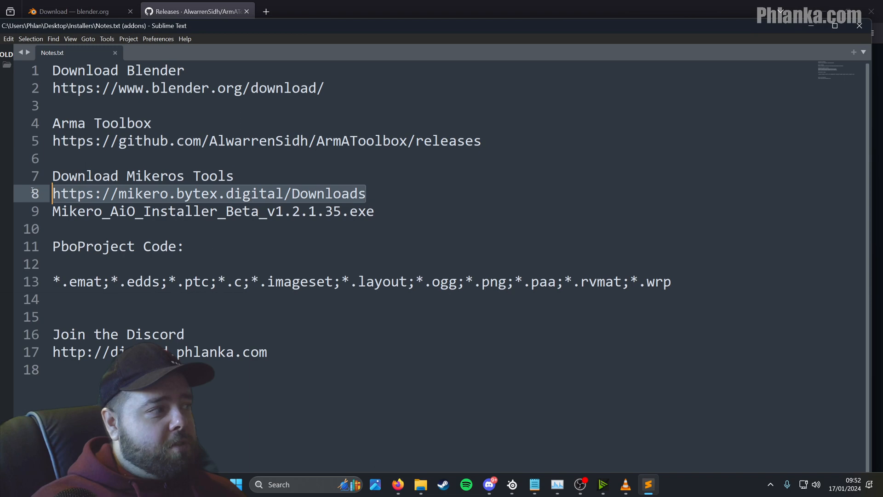
- Open the mikero.bytex.digital downloads link in the browser, then return to the notes
{"action": "right_click", "coordinate": [208, 193]}
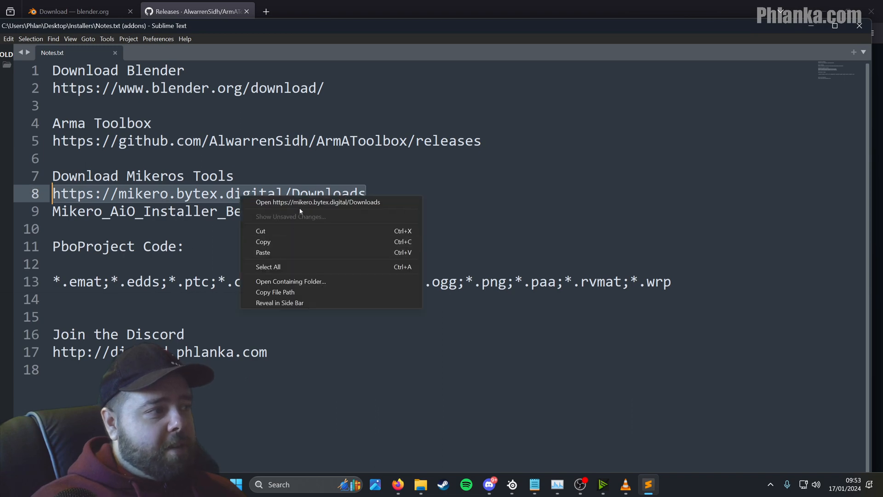
{"action": "left_click", "coordinate": [316, 201]}
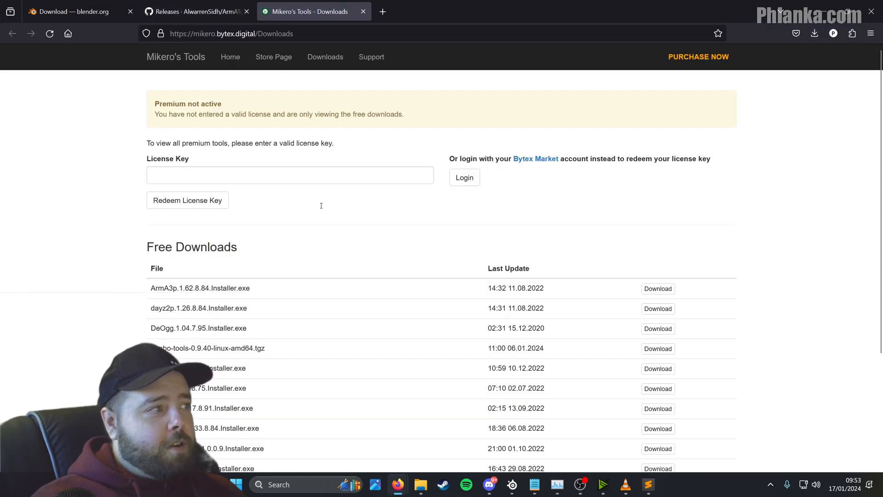
{"action": "left_click", "coordinate": [647, 489]}
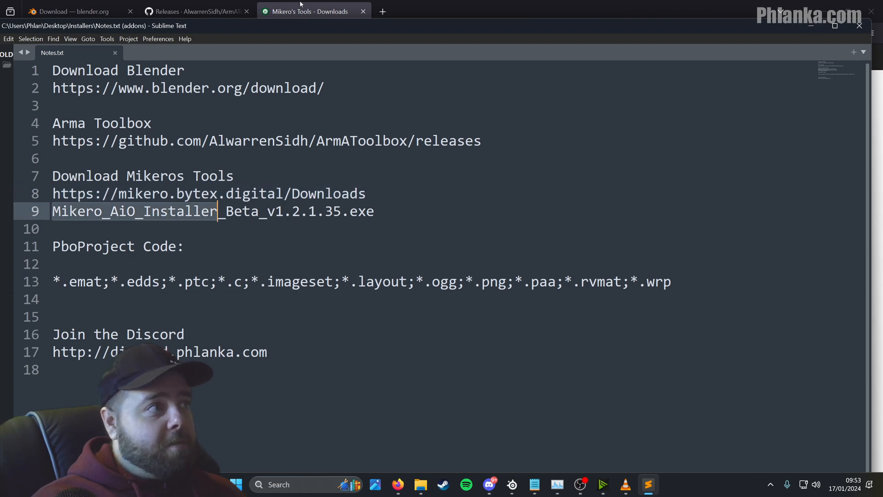
{"action": "left_click", "coordinate": [310, 10]}
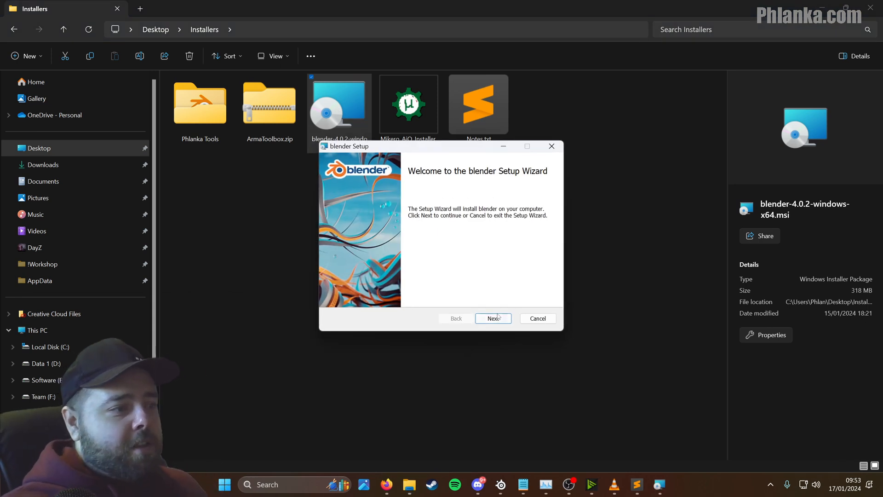
- Install Blender 4.0.2 with the default features and install location, then close the wizard
{"action": "left_click", "coordinate": [492, 318]}
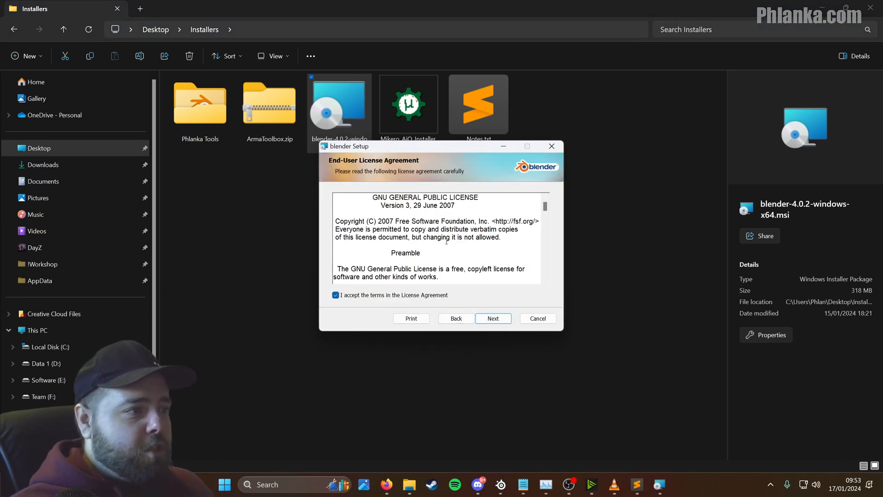
{"action": "left_click", "coordinate": [492, 319]}
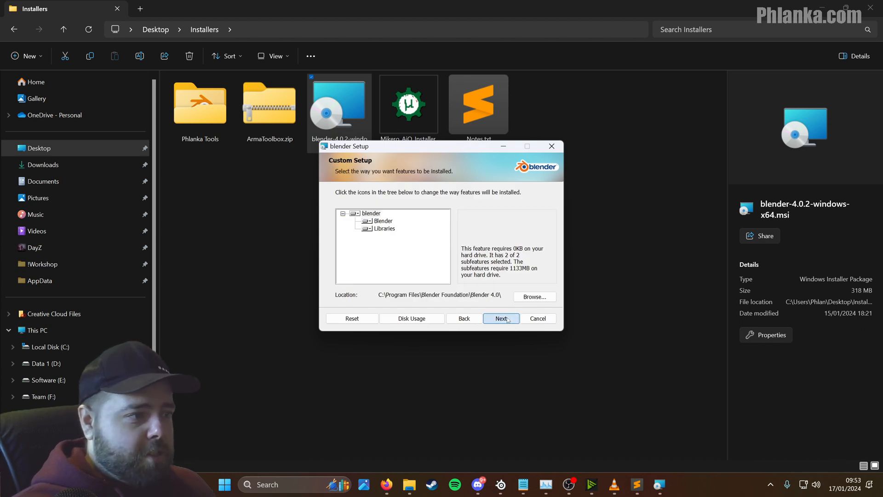
{"action": "left_click", "coordinate": [500, 318]}
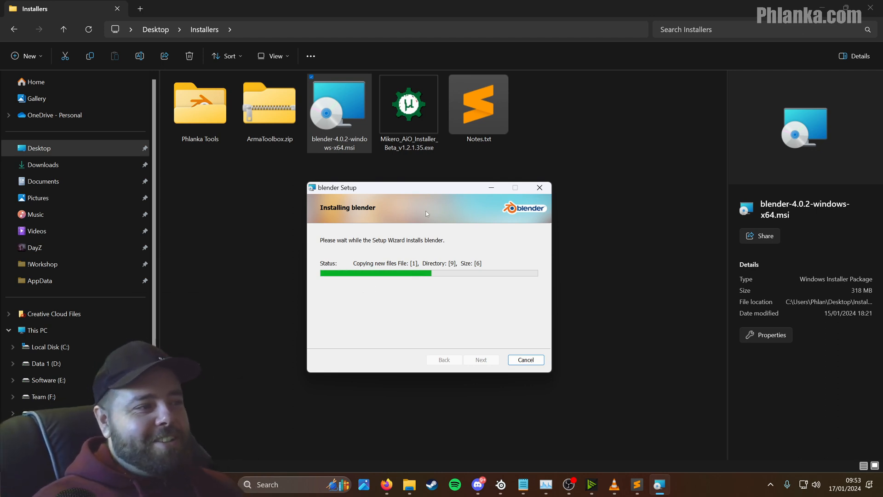
{"action": "left_click_drag", "start_coordinate": [426, 187], "coordinate": [437, 193]}
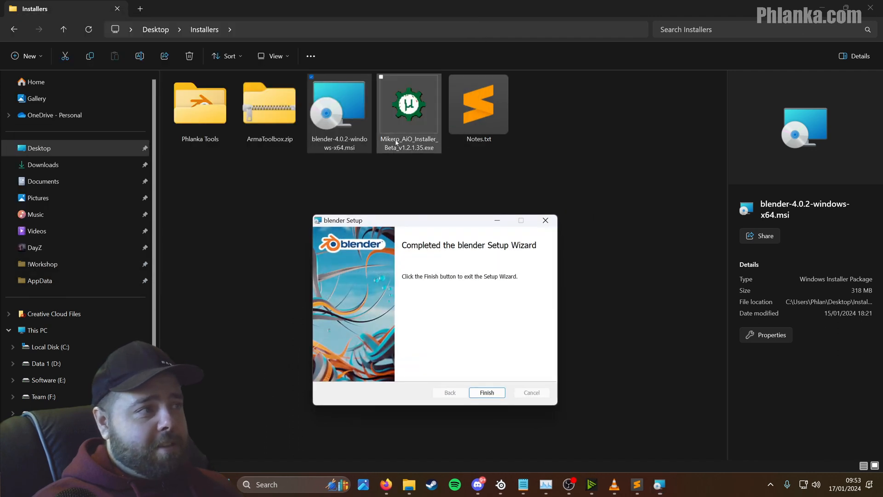
{"action": "left_click", "coordinate": [486, 393]}
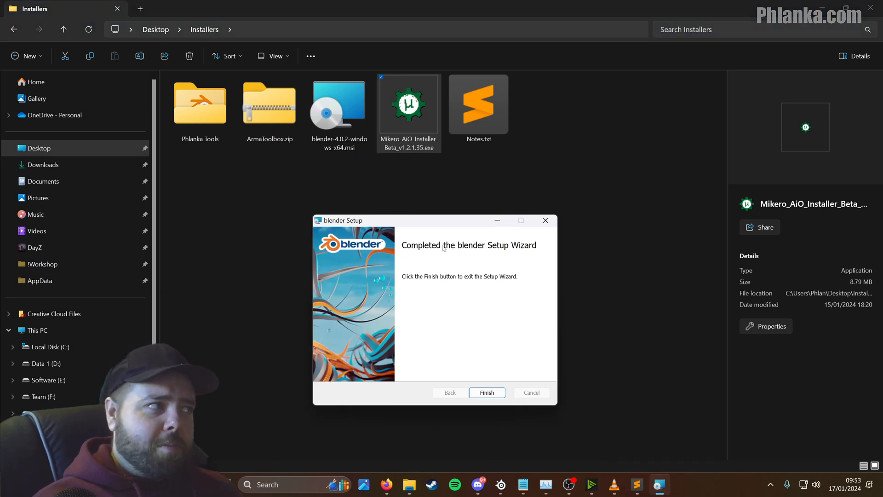
{"action": "mouse_move", "coordinate": [504, 416]}
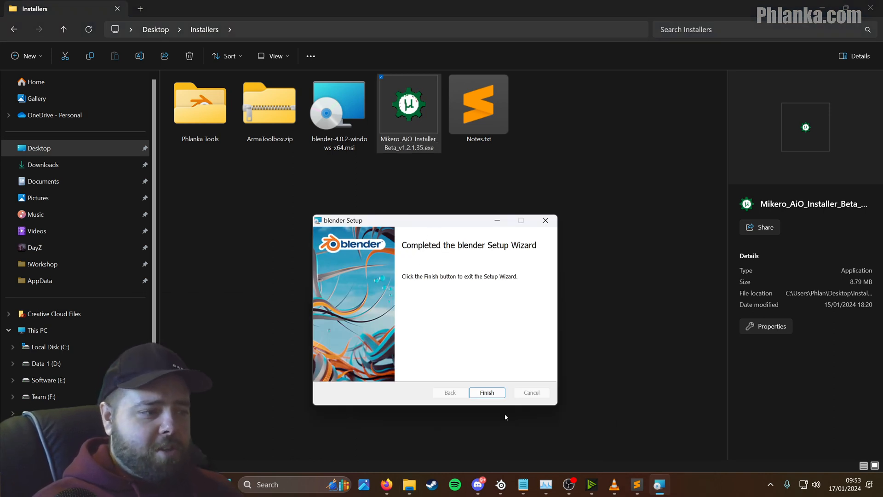
{"action": "left_click", "coordinate": [486, 392]}
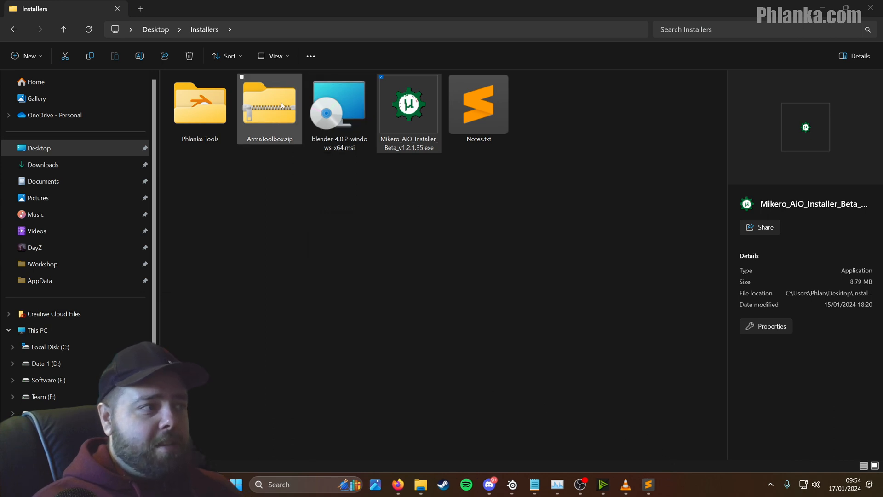
- Pin Blender 4.0 to Start and the taskbar, then launch it
{"action": "left_click", "coordinate": [269, 103]}
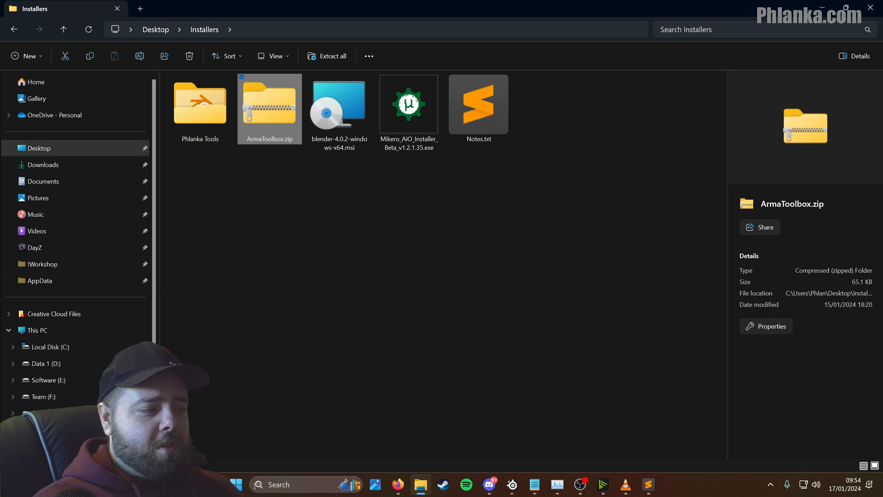
{"action": "left_click", "coordinate": [235, 484]}
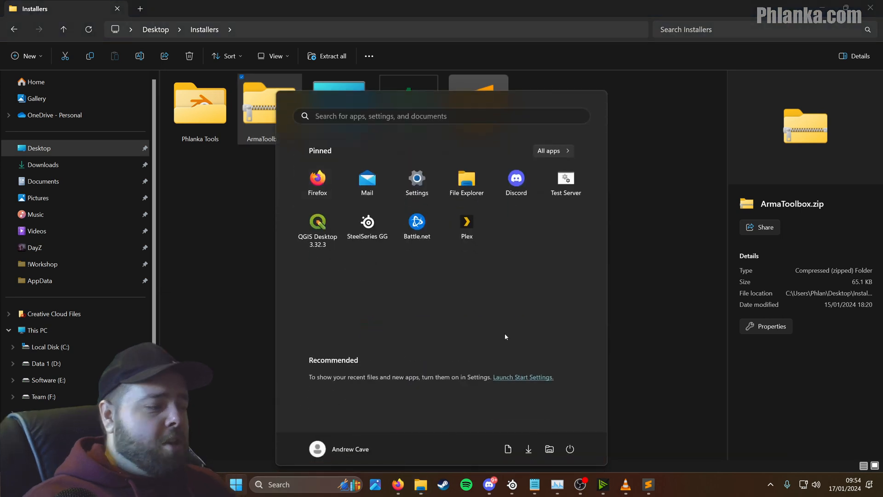
{"action": "type", "text": "blender 4.0"}
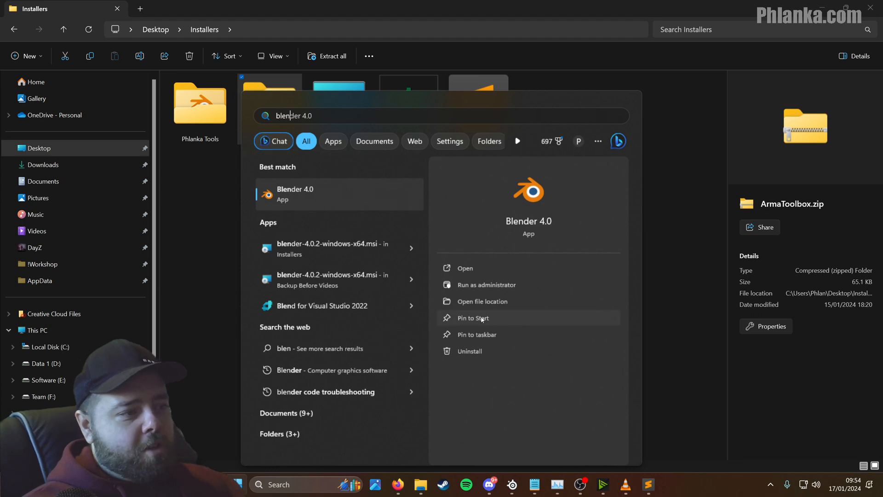
{"action": "left_click", "coordinate": [472, 318]}
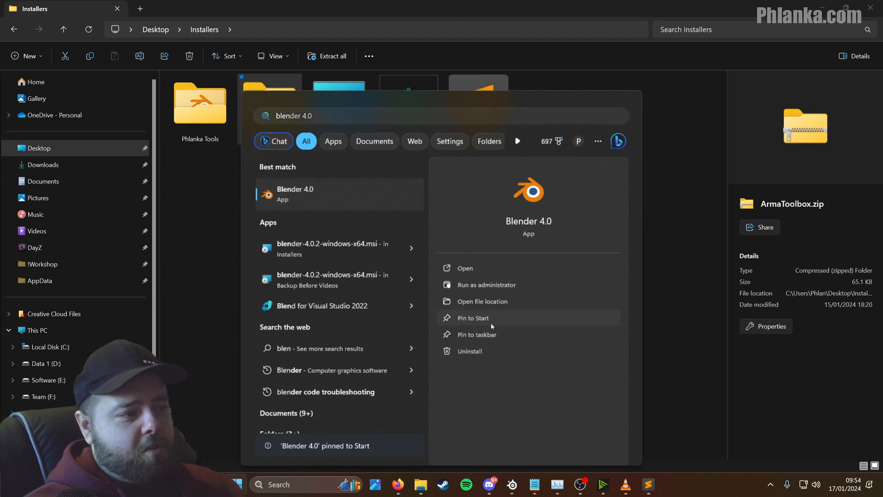
{"action": "mouse_move", "coordinate": [483, 333]}
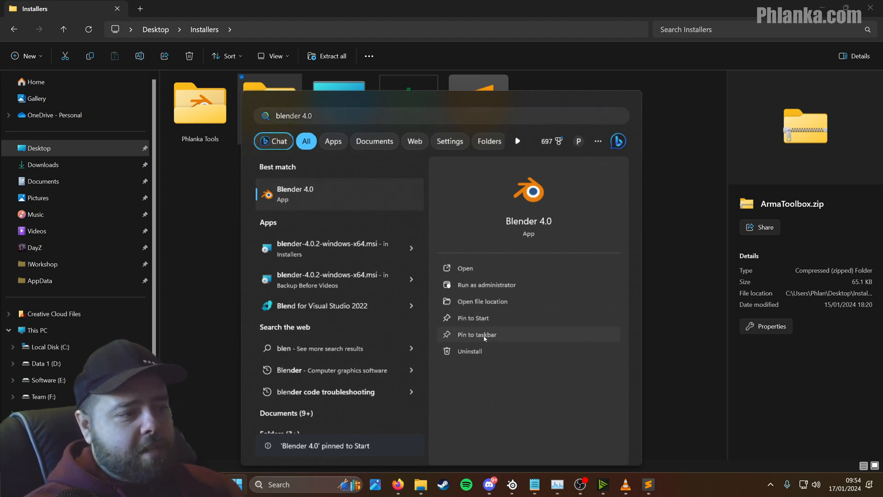
{"action": "left_click", "coordinate": [477, 334]}
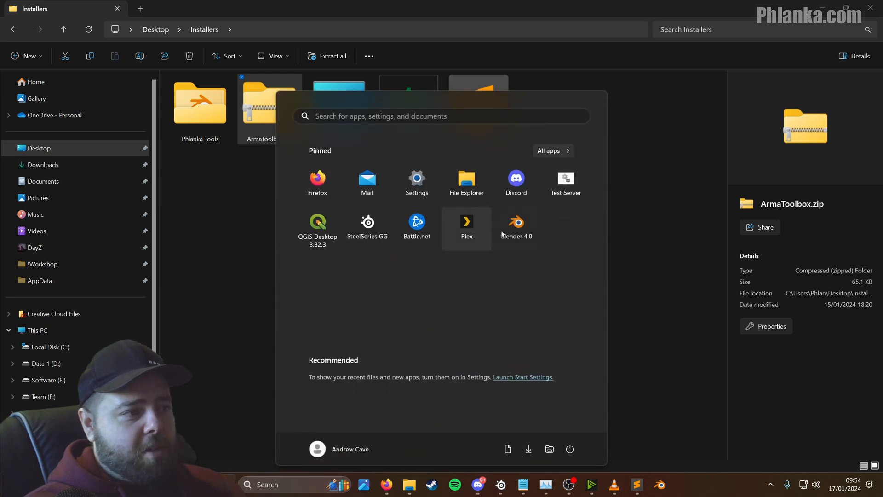
{"action": "left_click", "coordinate": [515, 221]}
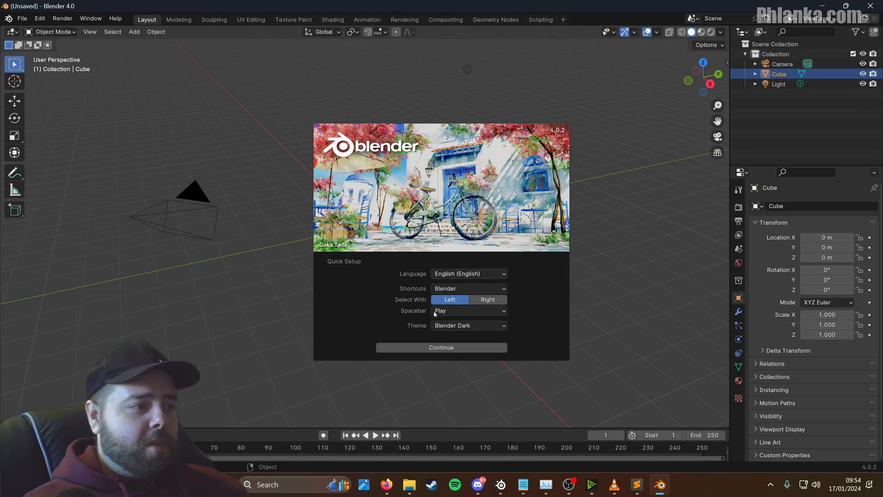
{"action": "mouse_move", "coordinate": [458, 329]}
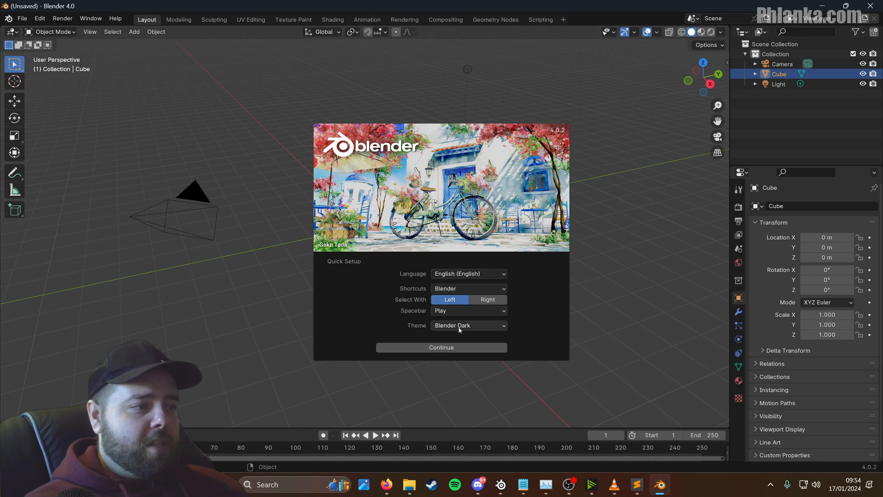
- Keep the Blender Dark theme and continue past quick setup
{"action": "left_click", "coordinate": [468, 325]}
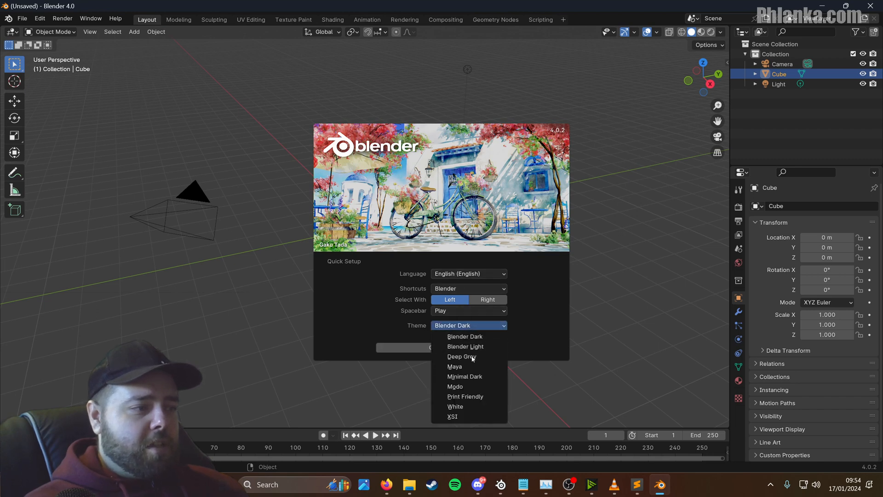
{"action": "left_click", "coordinate": [464, 336]}
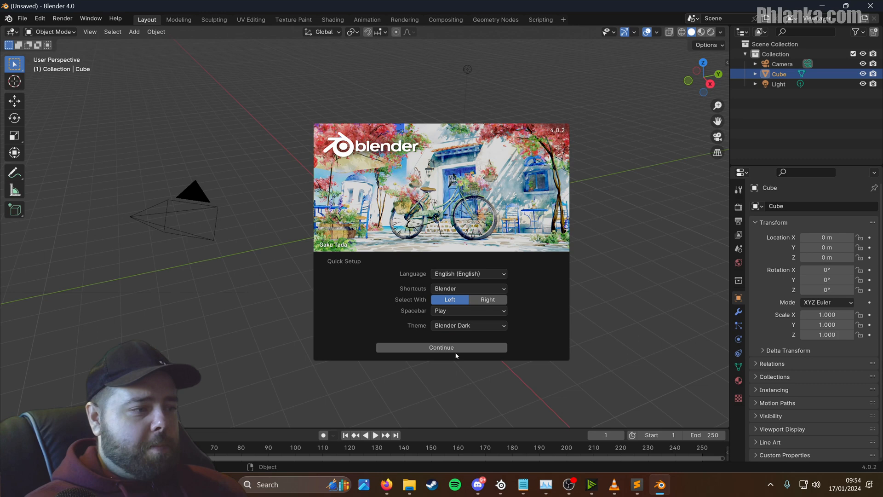
{"action": "left_click", "coordinate": [441, 347]}
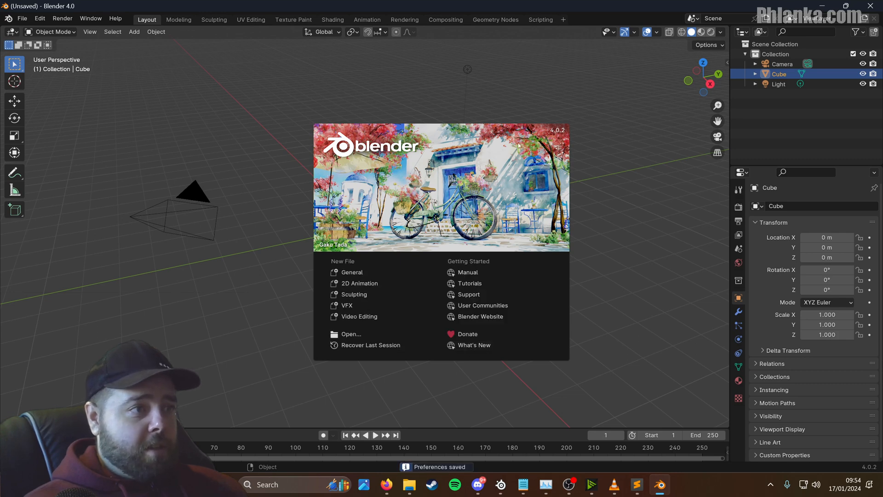
{"action": "mouse_move", "coordinate": [566, 271]}
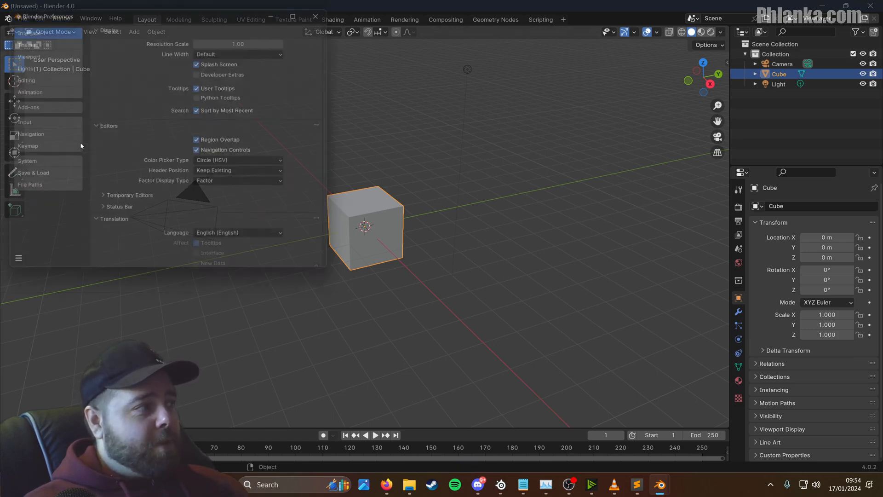
- Install the ArmaToolbox.zip add-on from Preferences > Add-ons and tick Arma: Toolbox
{"action": "left_click", "coordinate": [20, 106]}
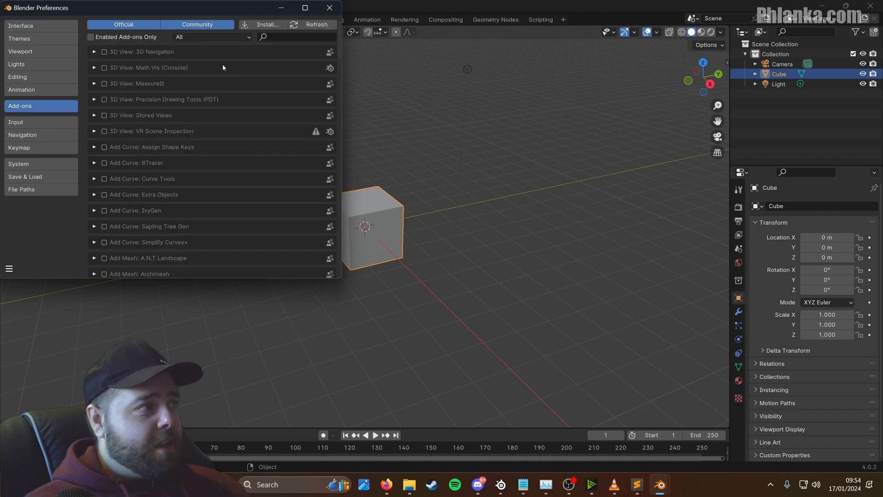
{"action": "left_click", "coordinate": [266, 25]}
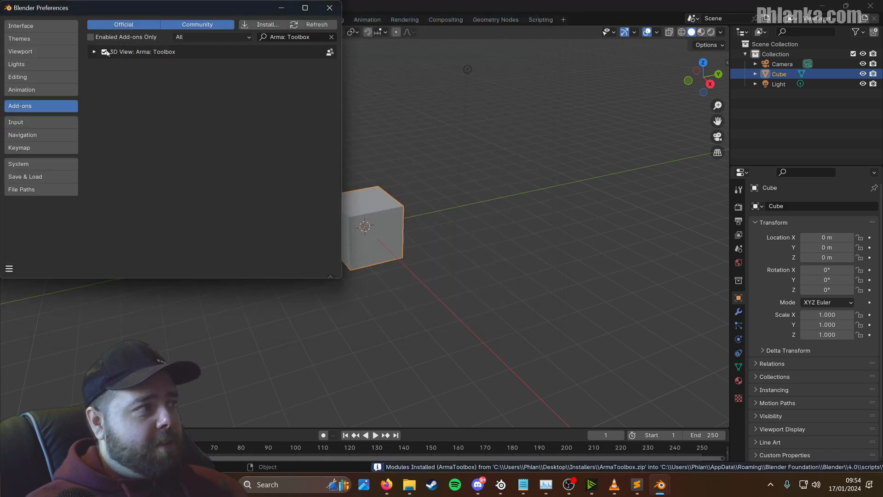
{"action": "left_click", "coordinate": [293, 37]}
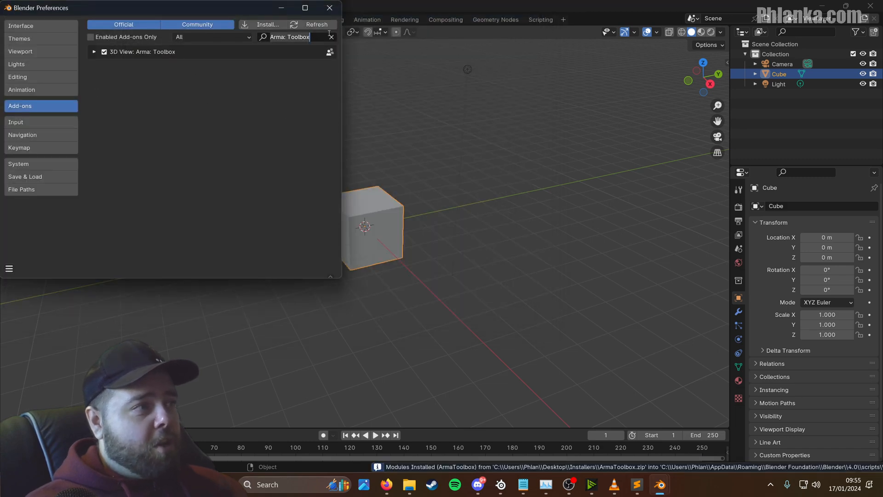
- Search the add-ons for 'node' and enable Node: Node Wrangler
{"action": "left_click", "coordinate": [331, 37]}
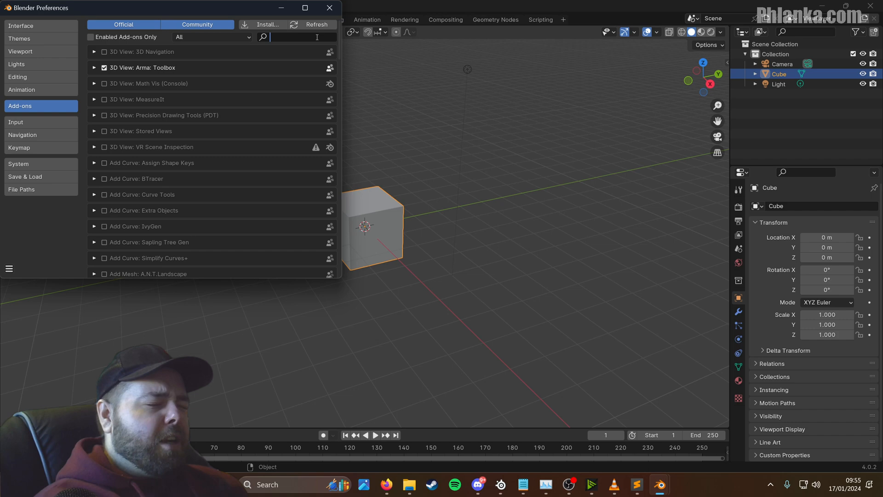
{"action": "type", "text": "n"}
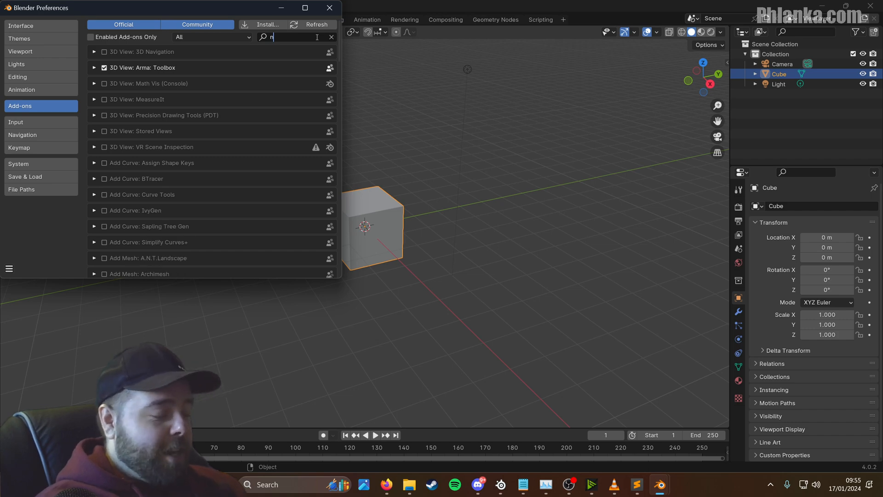
{"action": "type", "text": "ode"}
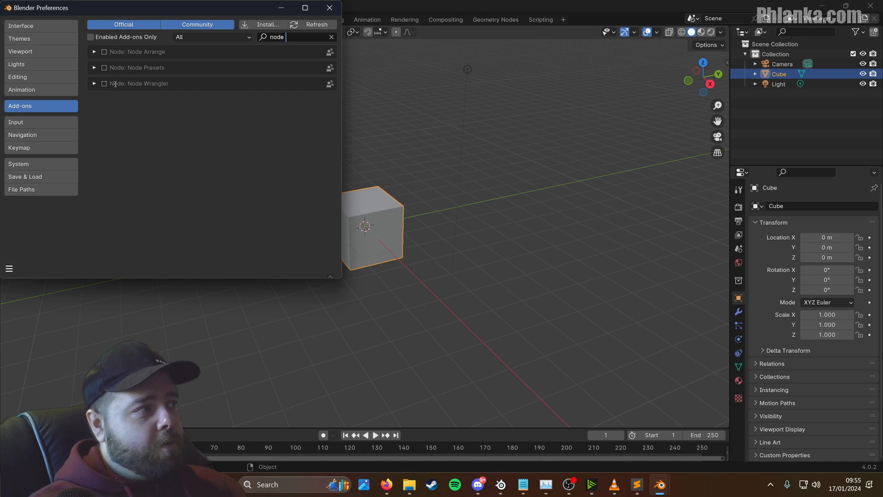
{"action": "left_click", "coordinate": [103, 83]}
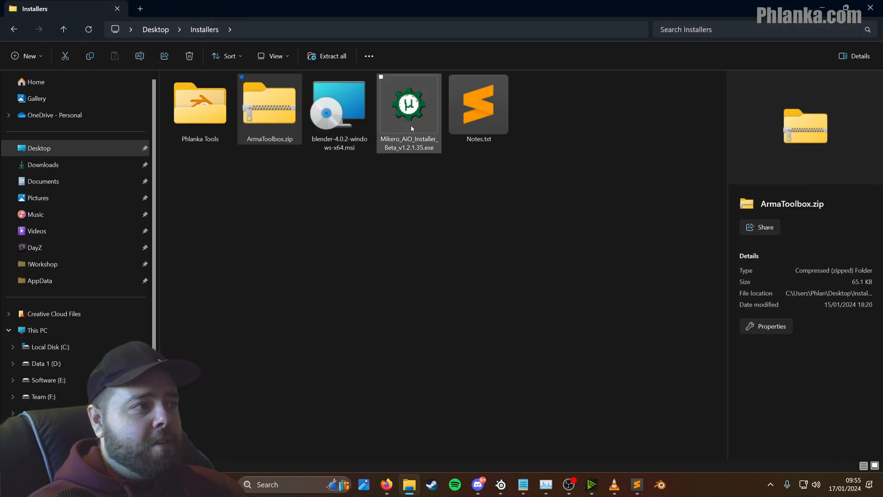
- Delete ArmaToolbox.zip and the Blender .msi, then launch Mikero_AiO_Installer_Beta_v1.2.1.35.exe
{"action": "left_click", "coordinate": [338, 105]}
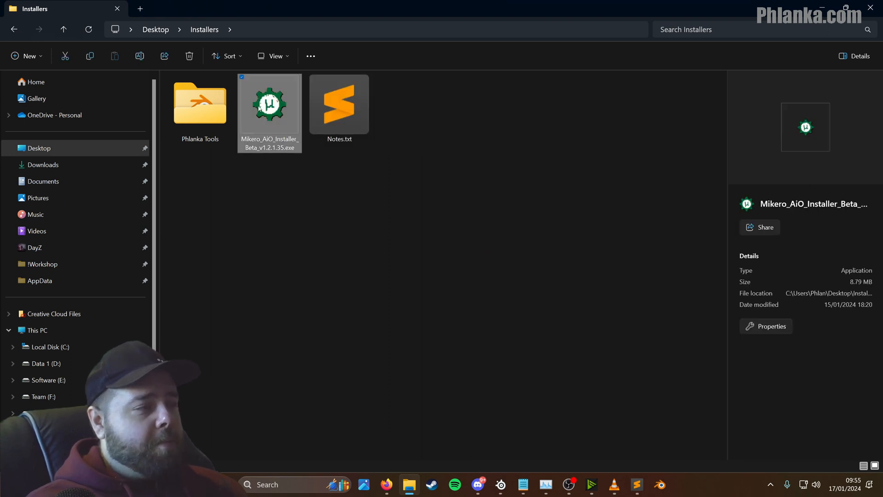
{"action": "double_click", "coordinate": [269, 103]}
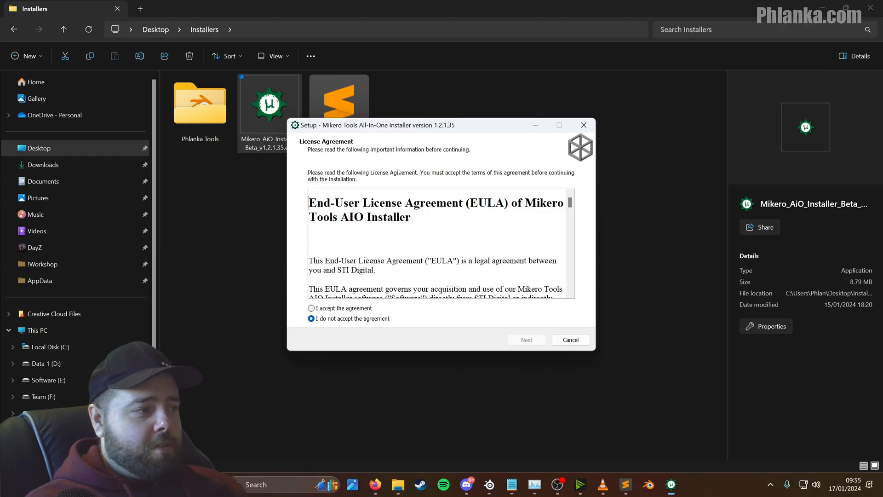
- Accept the licence, keep the default Start Menu folder and tasks, and finish with Launch ticked
{"action": "left_click", "coordinate": [311, 308]}
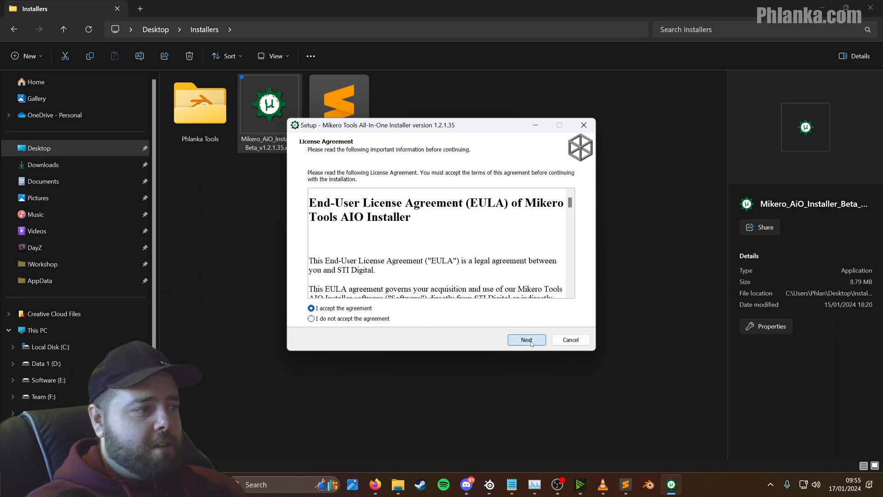
{"action": "left_click", "coordinate": [526, 339]}
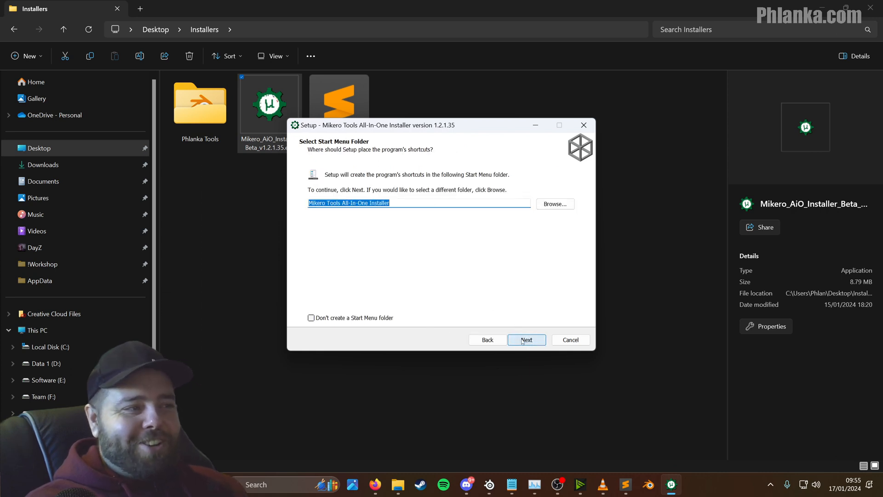
{"action": "left_click", "coordinate": [526, 339]}
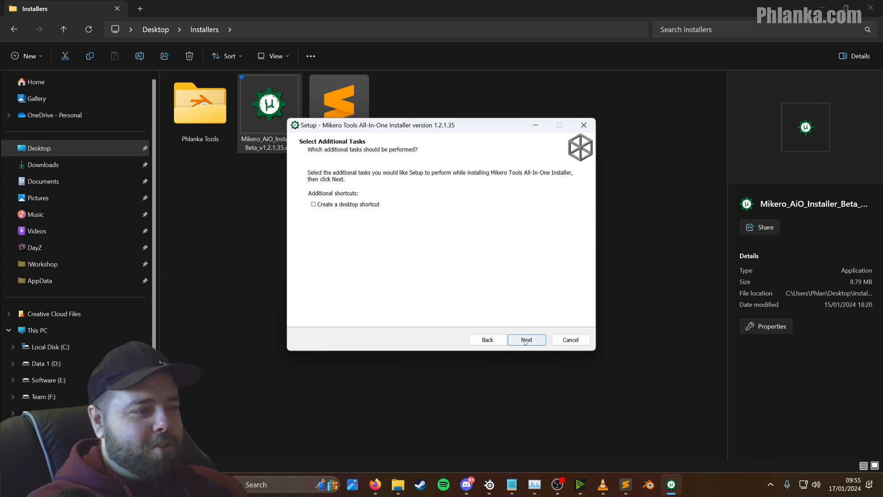
{"action": "left_click", "coordinate": [526, 340]}
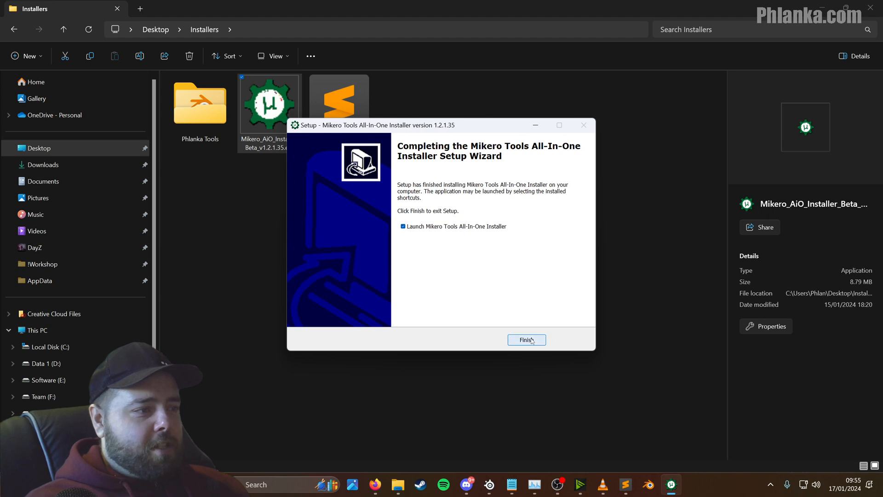
{"action": "left_click", "coordinate": [526, 339]}
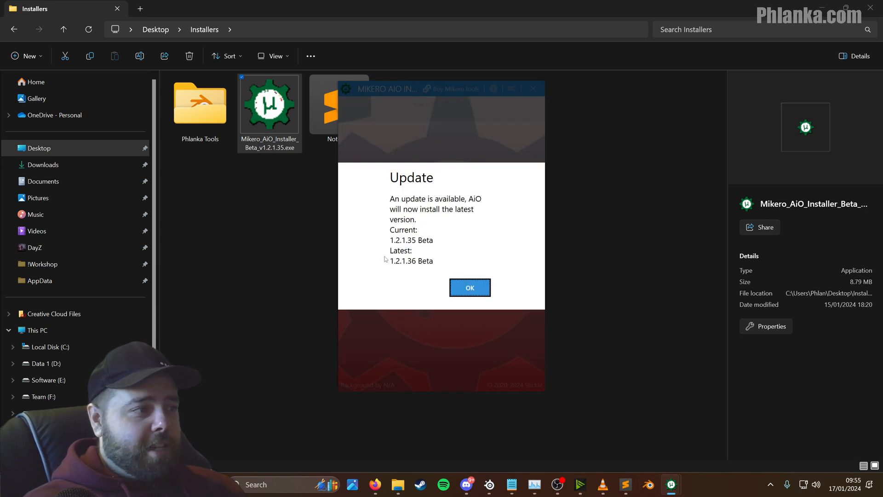
- Accept the AiO installer update, relaunch it, and install all Mikero tools until up to date
{"action": "left_click", "coordinate": [469, 287]}
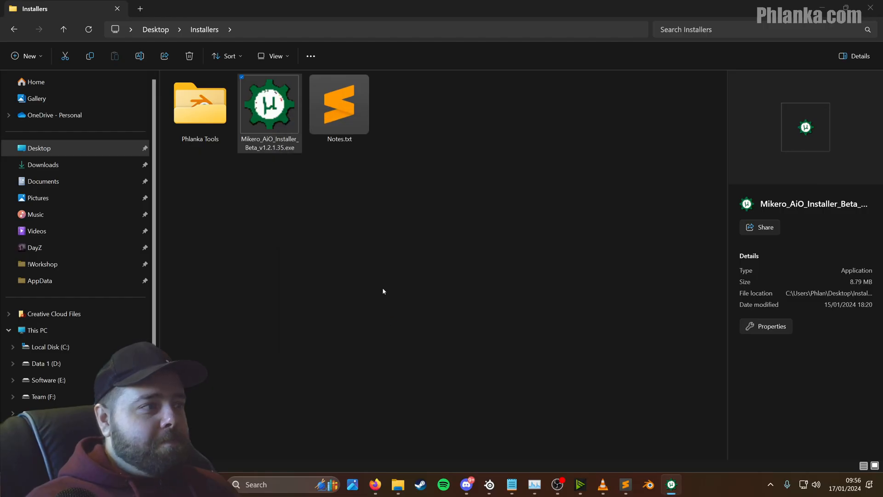
{"action": "double_click", "coordinate": [269, 104]}
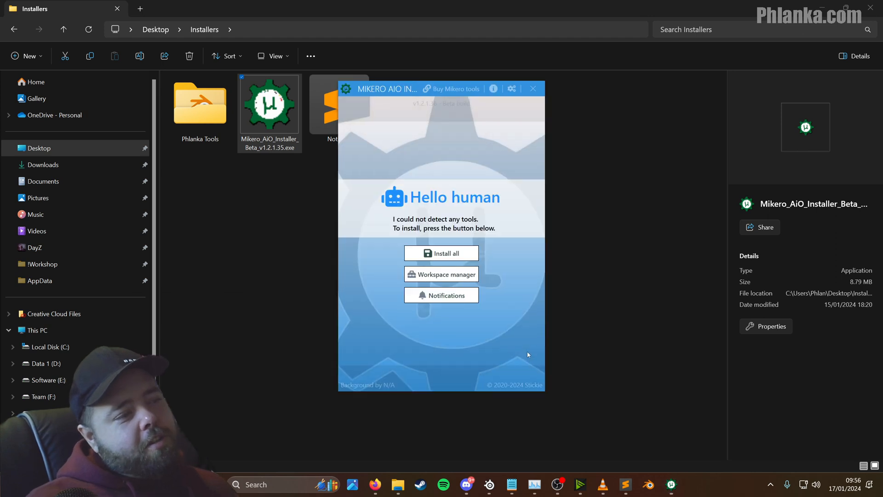
{"action": "left_click", "coordinate": [442, 253]}
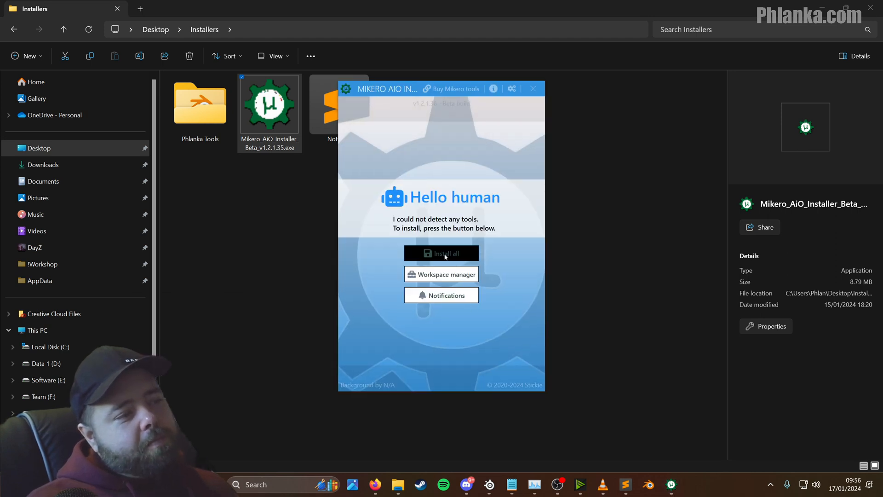
{"action": "left_click", "coordinate": [441, 253]}
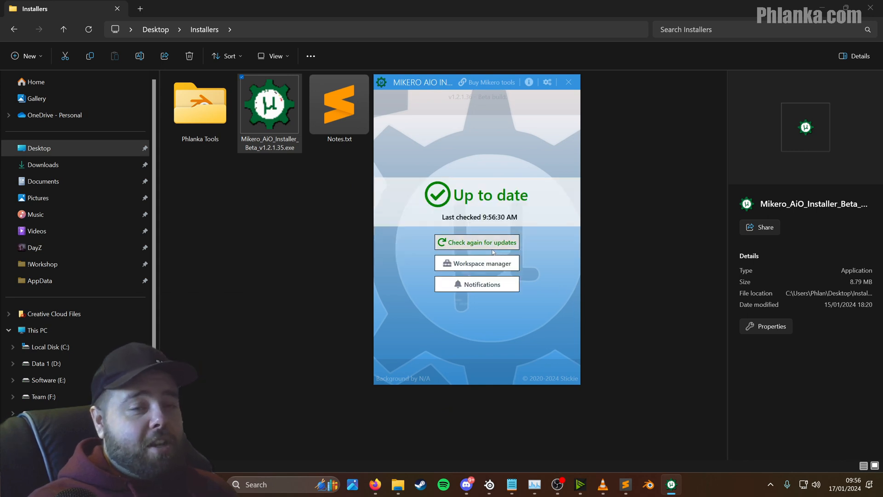
{"action": "mouse_move", "coordinate": [442, 155]}
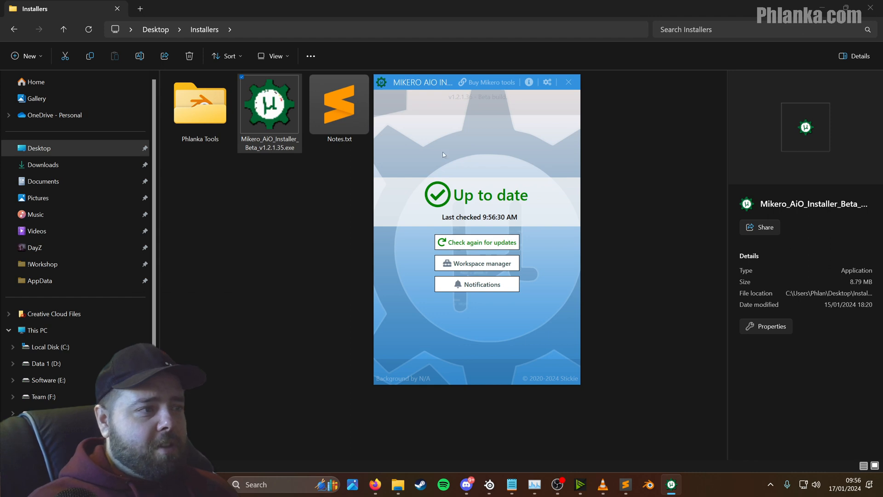
{"action": "left_click", "coordinate": [568, 82]}
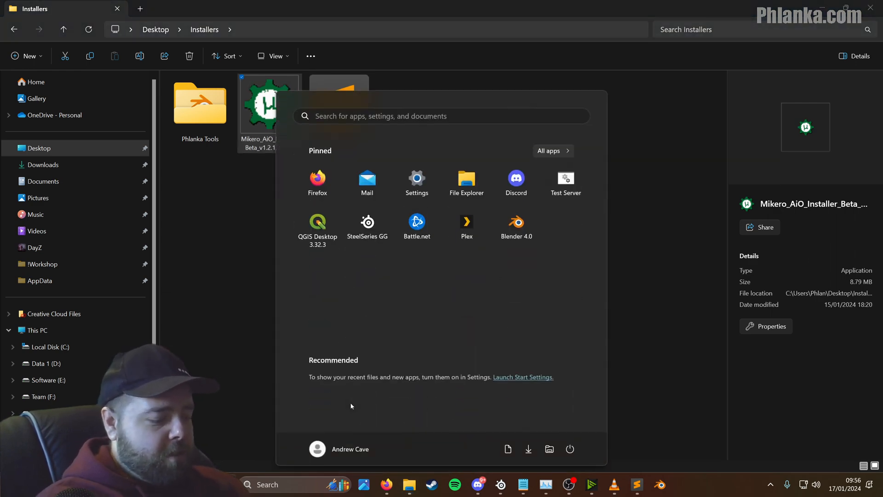
- Search the Start menu for 'pboProject' and launch the app
{"action": "type", "text": "pboProject"}
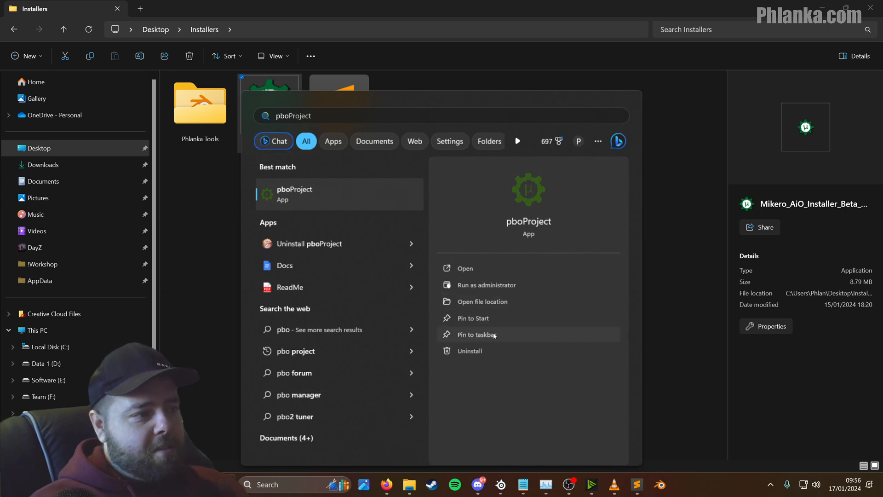
{"action": "left_click", "coordinate": [474, 317]}
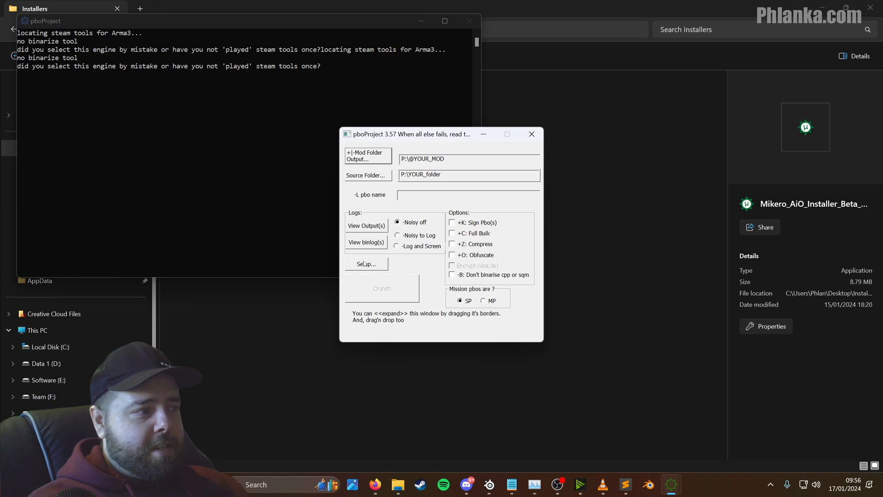
- In pboProject Setup, choose DAYZSA from the Engine list, then bring up the notes file
{"action": "left_click", "coordinate": [365, 264]}
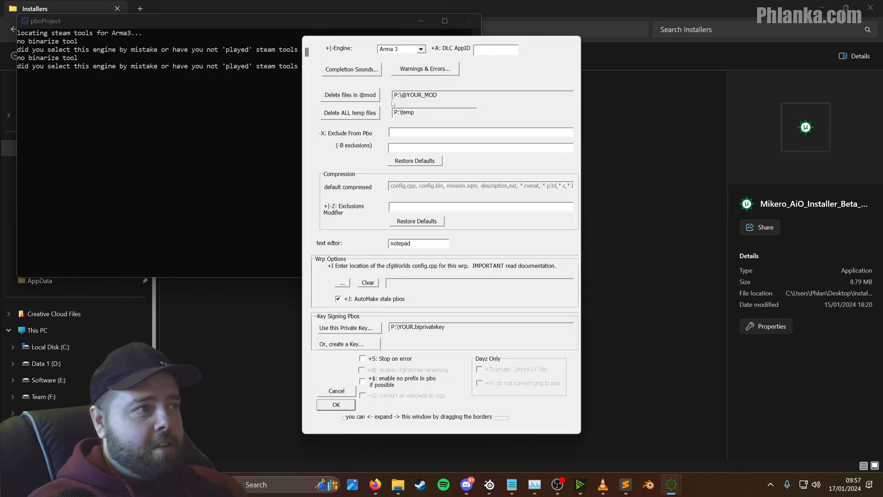
{"action": "left_click", "coordinate": [420, 49]}
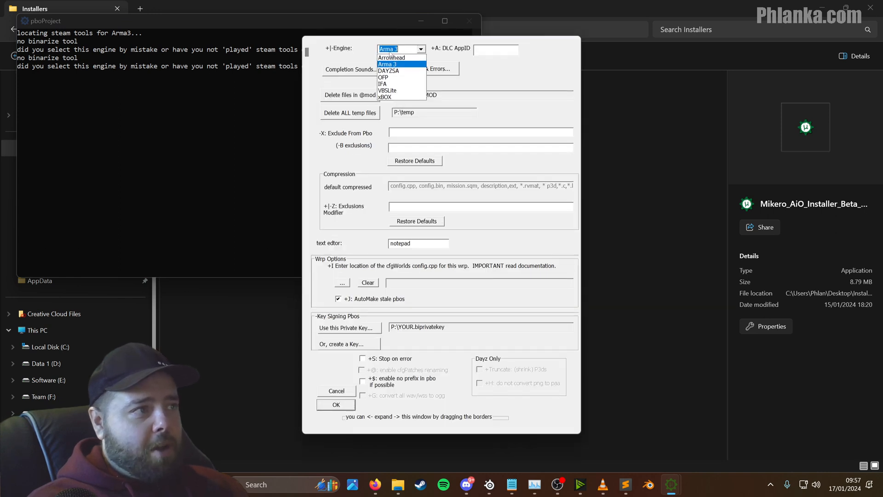
{"action": "mouse_move", "coordinate": [388, 71]}
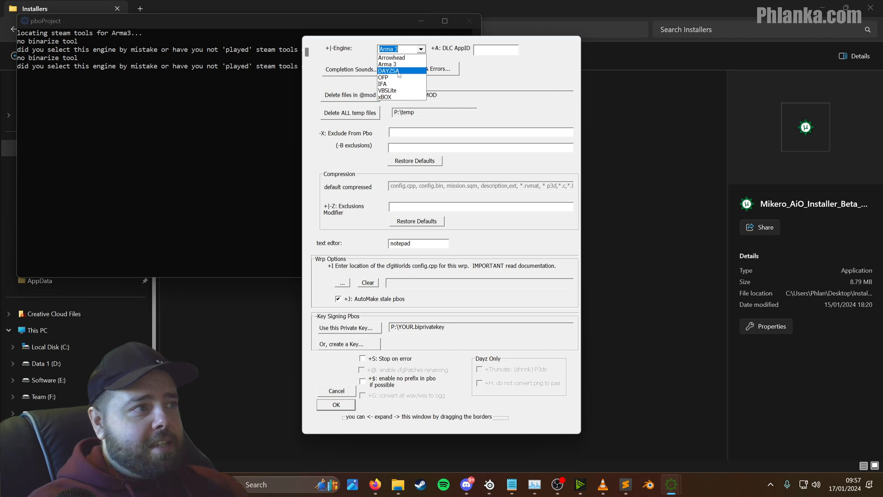
{"action": "left_click", "coordinate": [388, 70]}
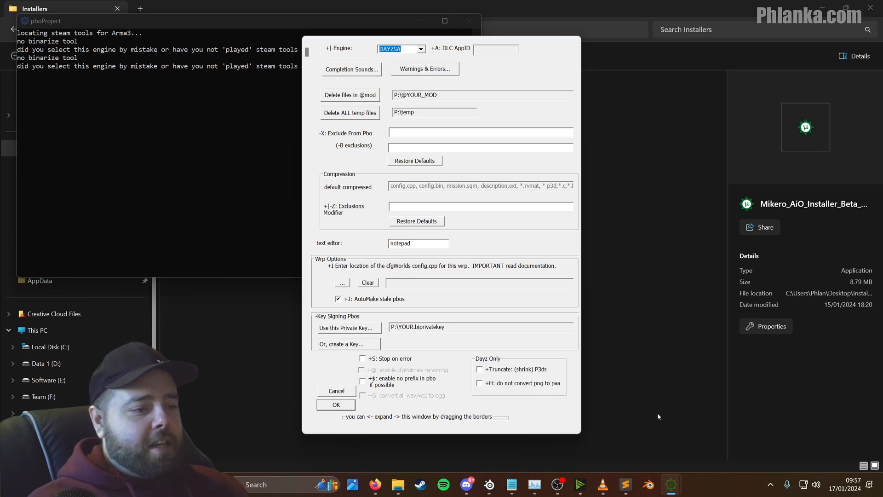
{"action": "left_click", "coordinate": [625, 485]}
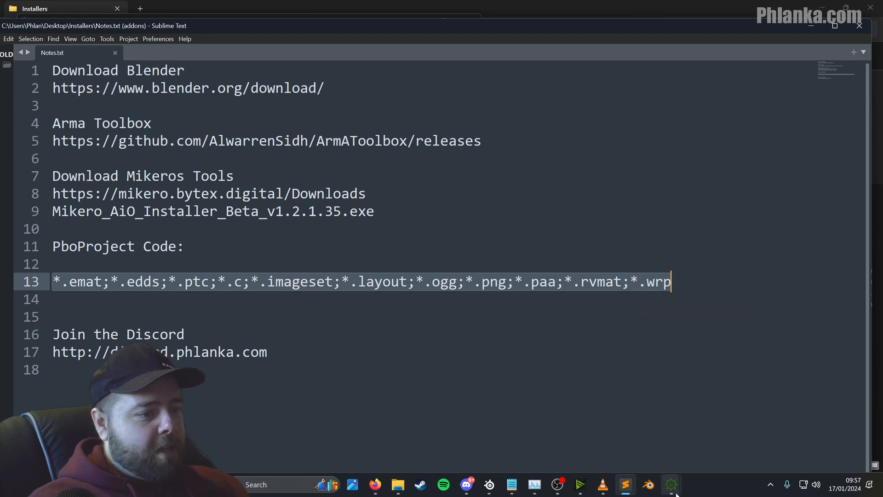
- Return to the pboProject setup window from the taskbar
{"action": "left_click", "coordinate": [669, 485]}
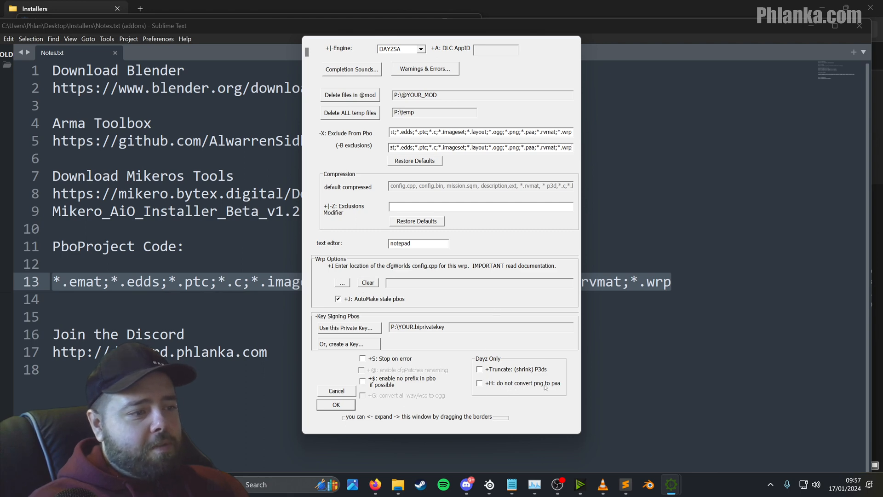
- Turn off png-to-paa conversion, save the setup options, and close pboProject
{"action": "left_click", "coordinate": [480, 383]}
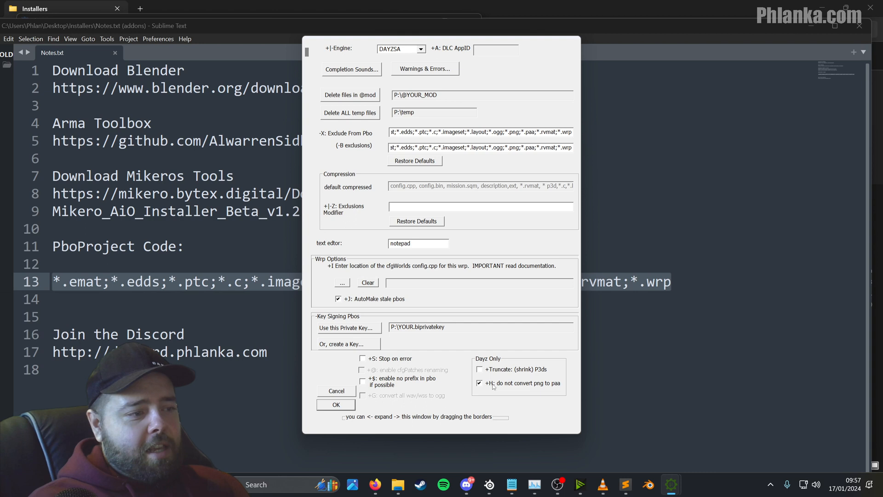
{"action": "left_click", "coordinate": [479, 383]}
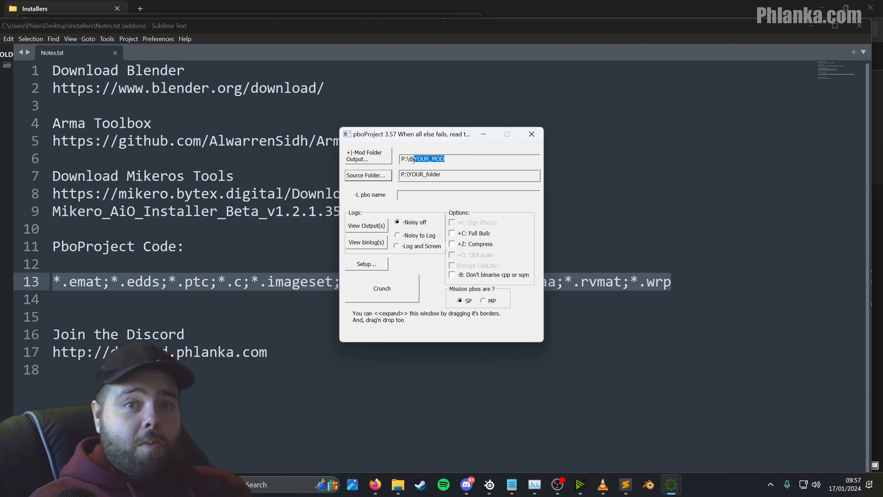
{"action": "left_click", "coordinate": [531, 134]}
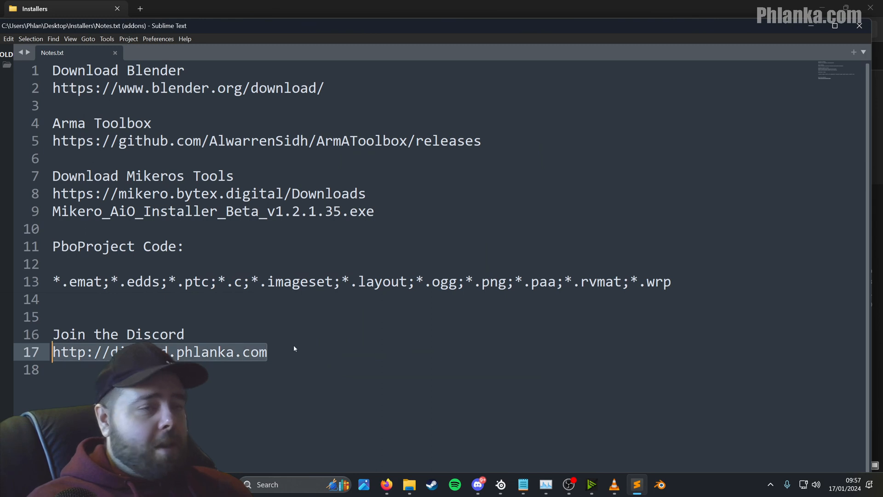
{"action": "mouse_move", "coordinate": [451, 348]}
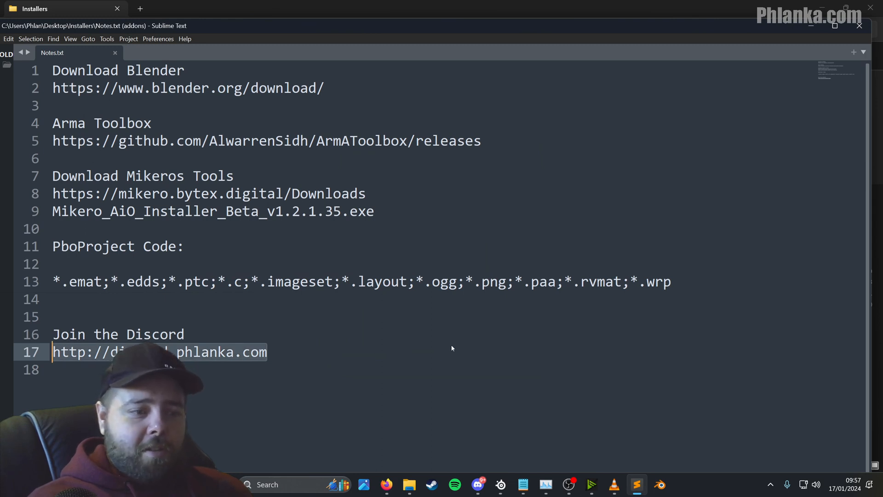